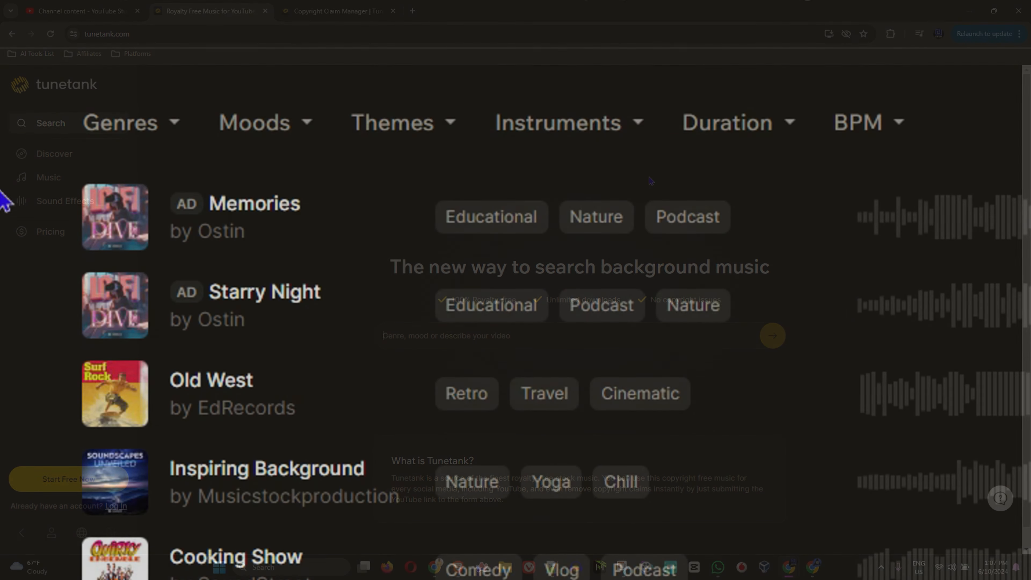
Play previews of Memories, then Starry Night, then Old West from the track thumbnails
{"action": "left_click", "coordinate": [114, 217]}
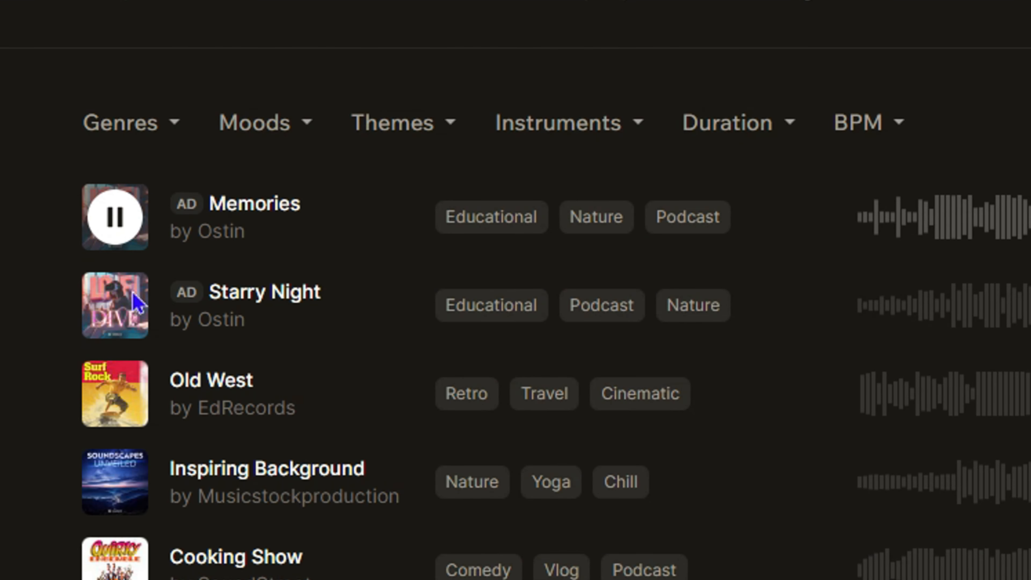
{"action": "left_click", "coordinate": [114, 305]}
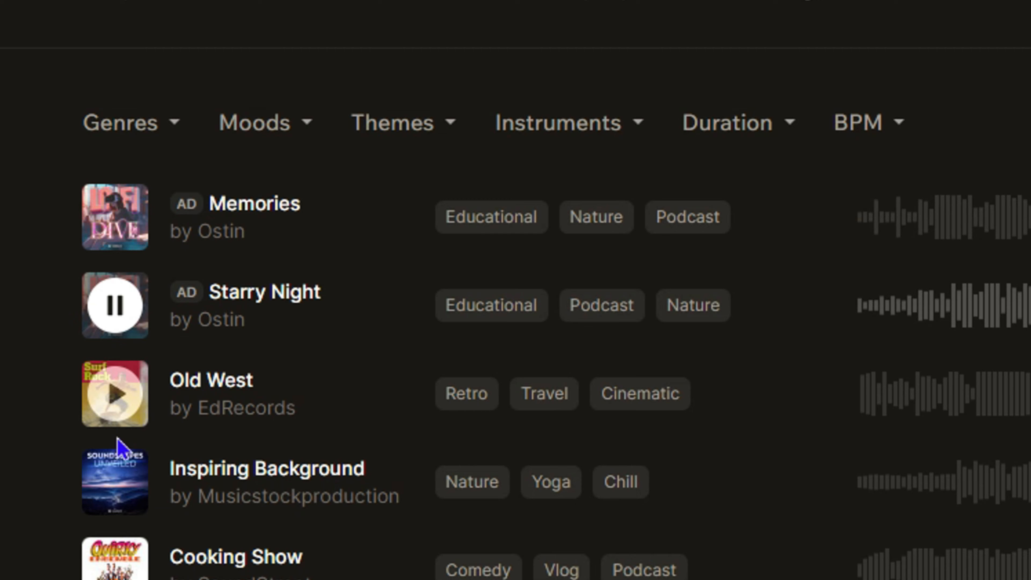
{"action": "left_click", "coordinate": [115, 394]}
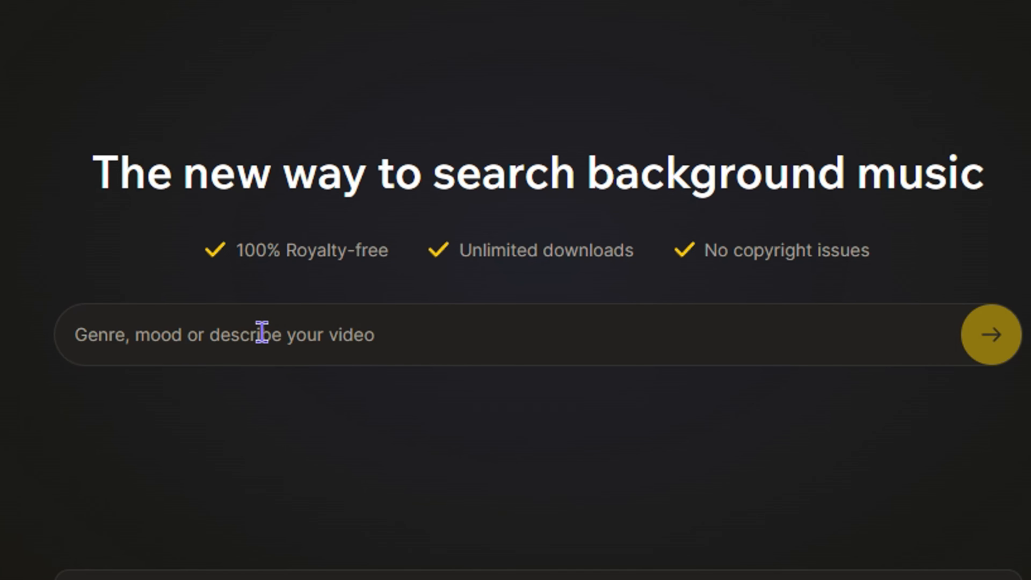
Go to the Discover page and scroll through its royalty-free playlists and themes
{"action": "left_click", "coordinate": [126, 181]}
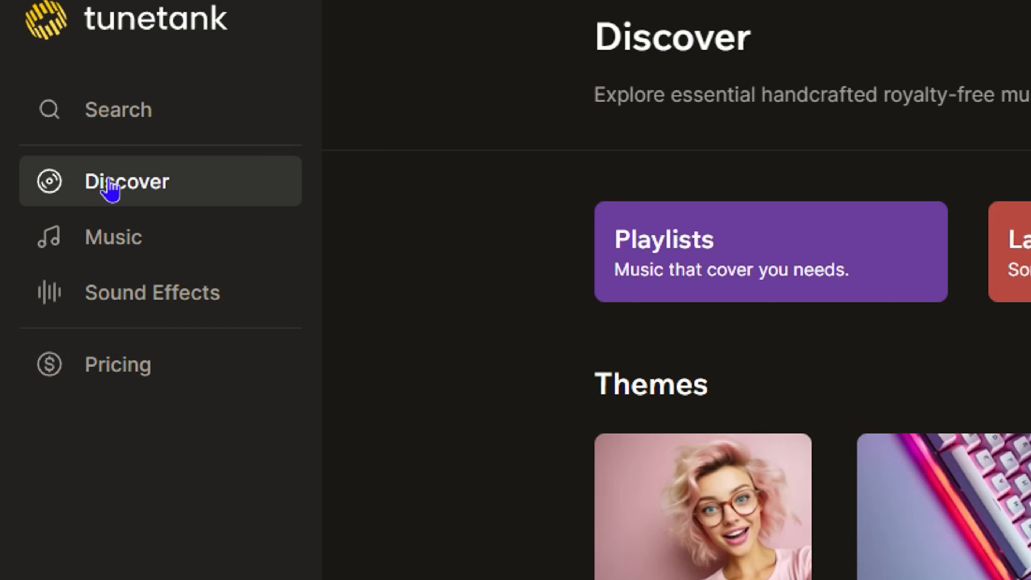
{"action": "scroll", "scroll_direction": "down", "scroll_amount": 3}
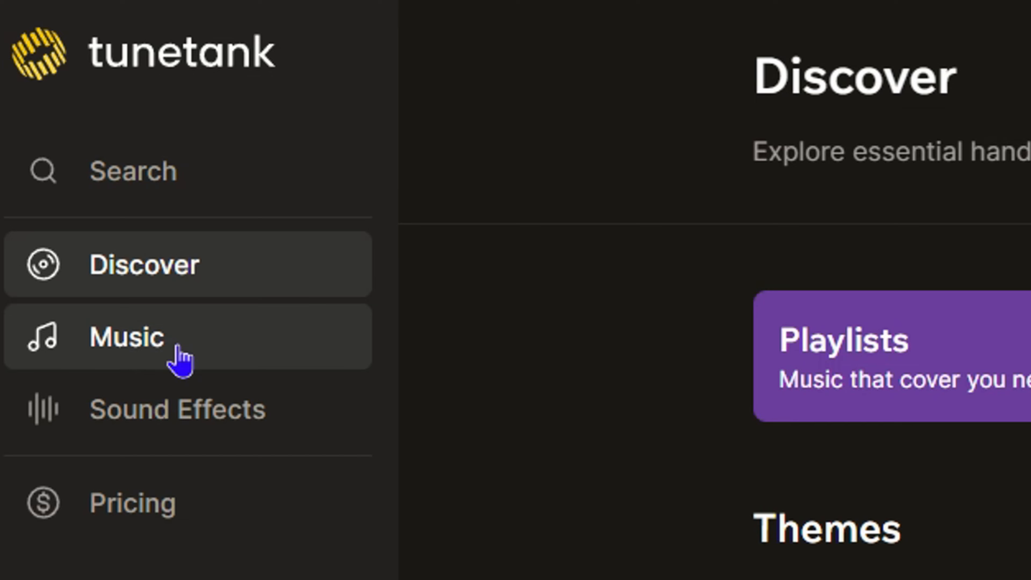
Go to the Music catalogue and preview Memories, Starry Night and Old West in sequence
{"action": "left_click", "coordinate": [128, 336]}
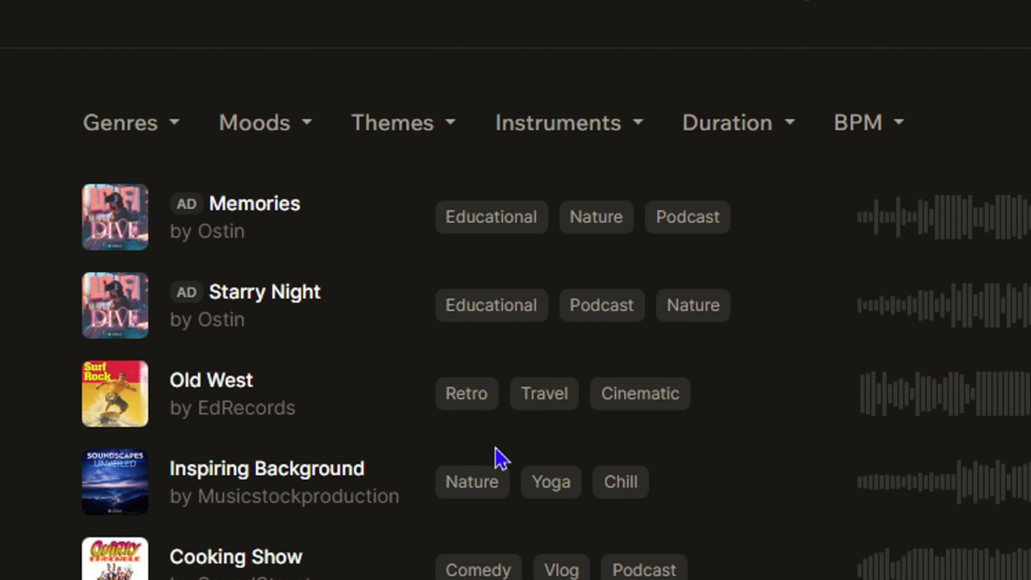
{"action": "mouse_move", "coordinate": [369, 404]}
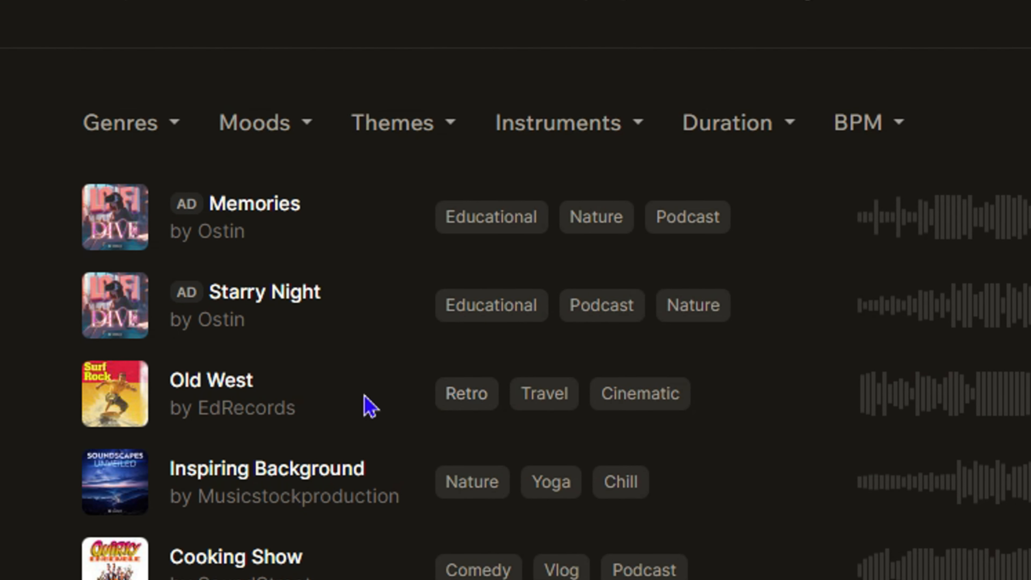
{"action": "mouse_move", "coordinate": [328, 444]}
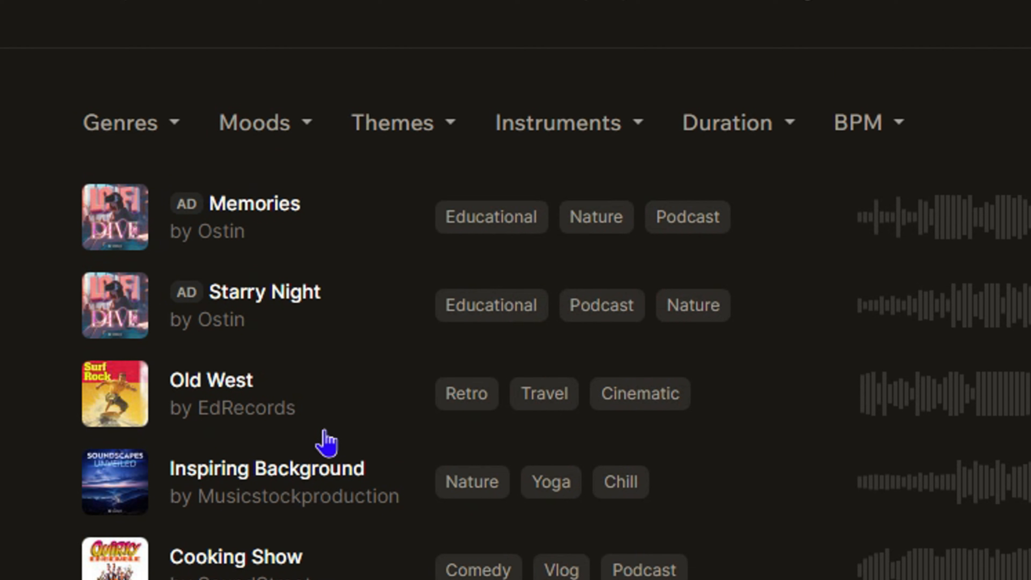
{"action": "mouse_move", "coordinate": [1012, 294]}
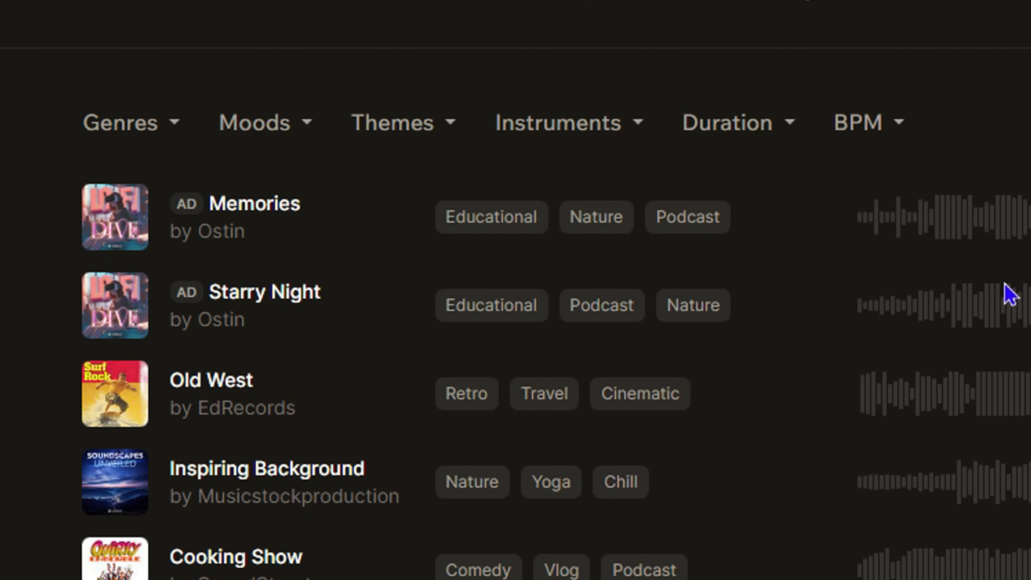
{"action": "mouse_move", "coordinate": [115, 217]}
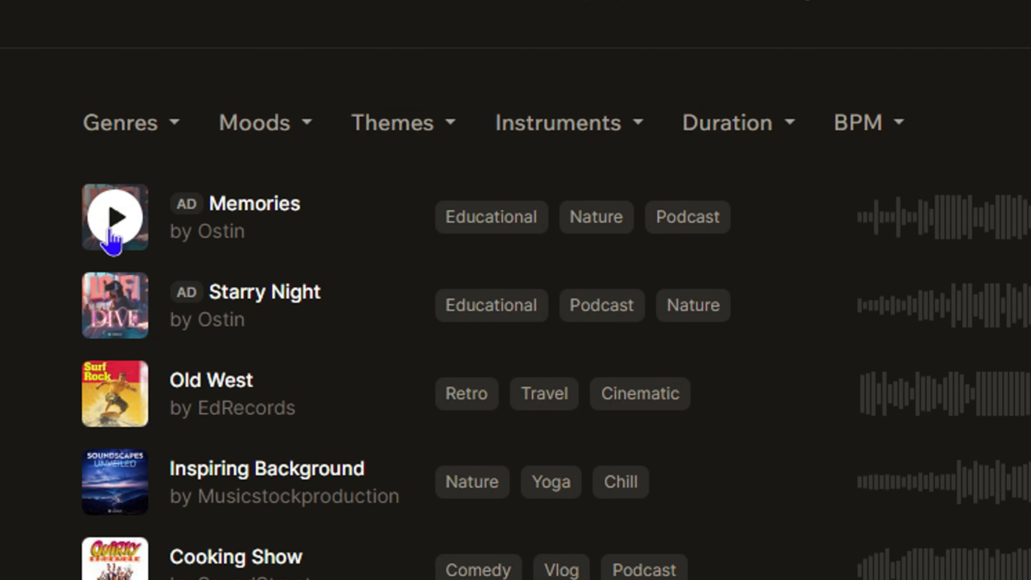
{"action": "left_click", "coordinate": [115, 217]}
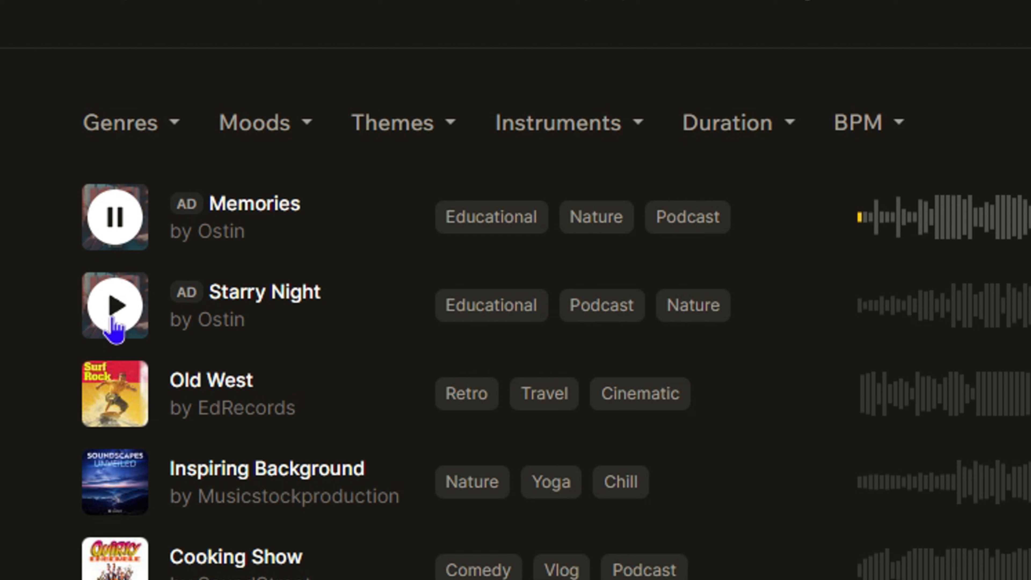
{"action": "left_click", "coordinate": [114, 306]}
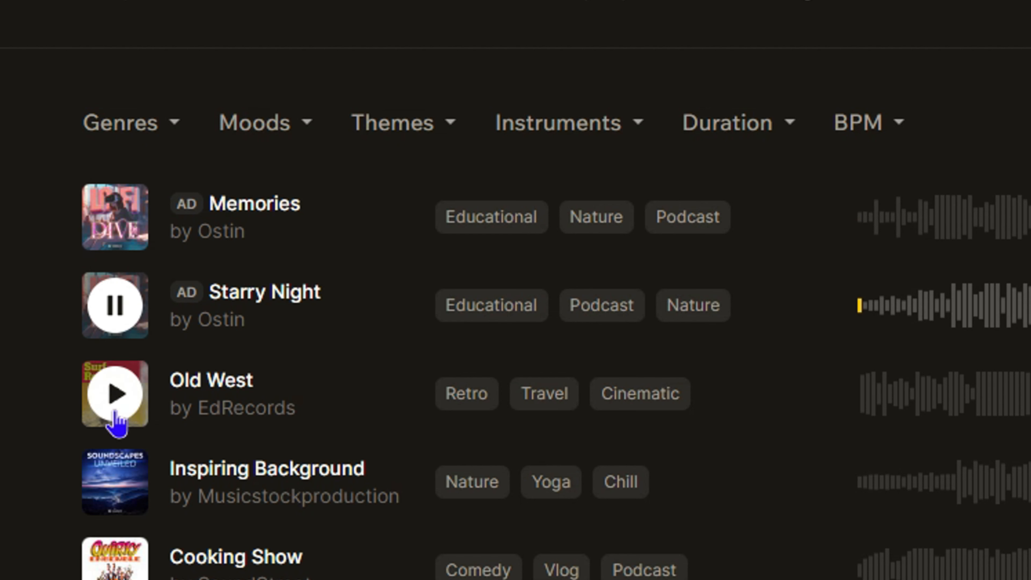
{"action": "left_click", "coordinate": [114, 394]}
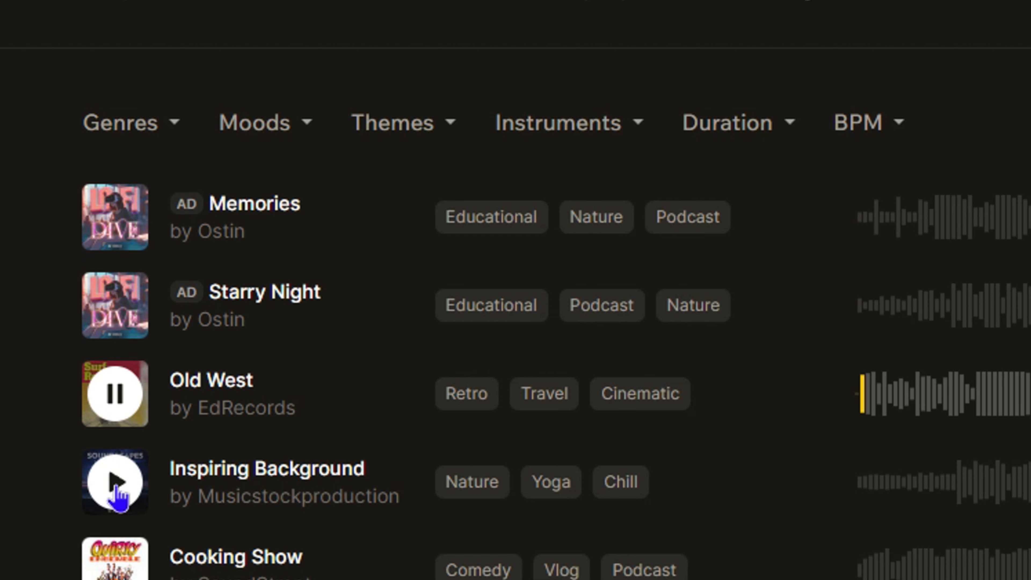
{"action": "scroll", "scroll_direction": "down", "scroll_amount": 3}
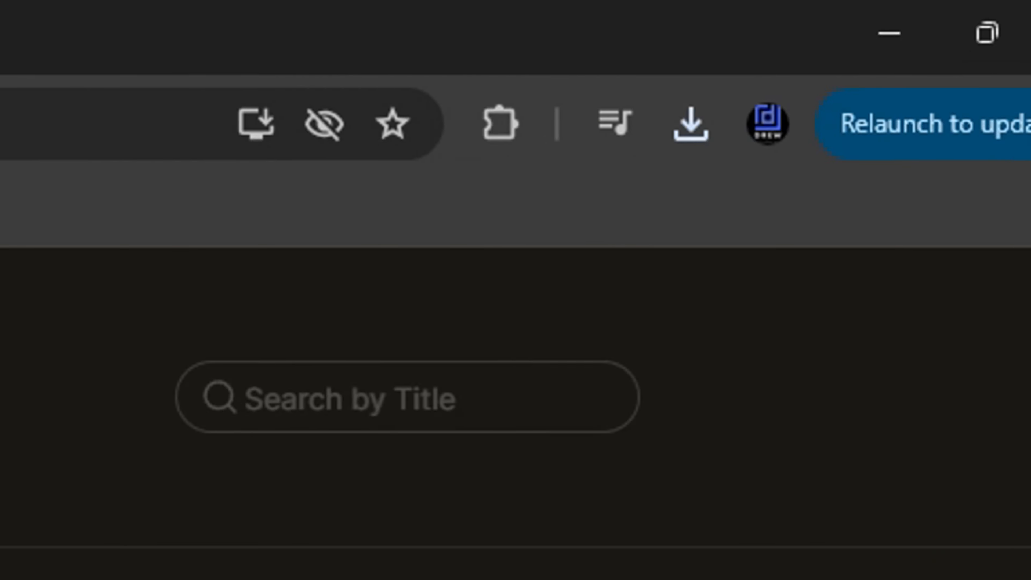
Review the subscription plans, then show the Single Track License prices ($89 and $289)
{"action": "left_click", "coordinate": [138, 456]}
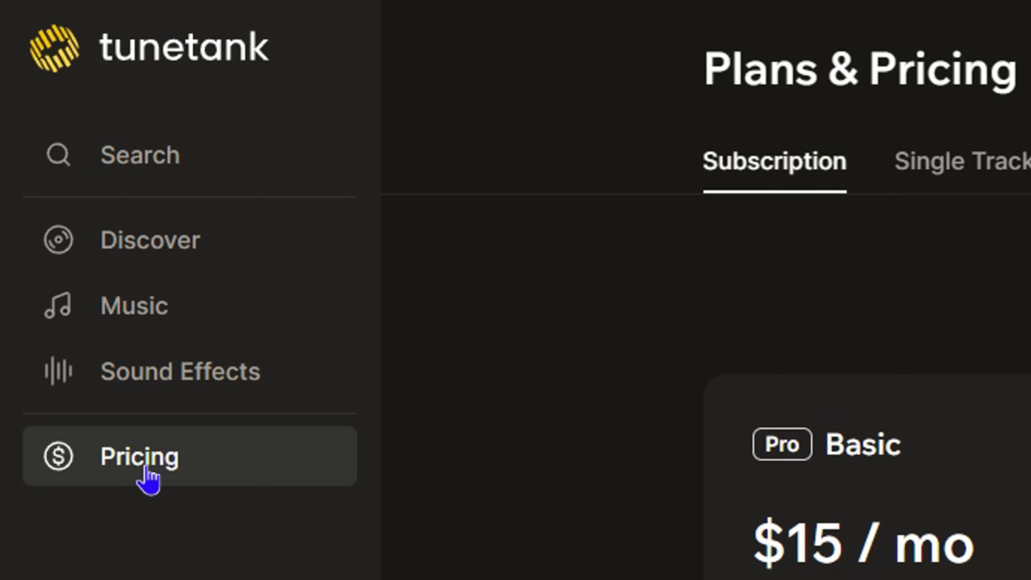
{"action": "scroll", "scroll_direction": "down", "scroll_amount": 3}
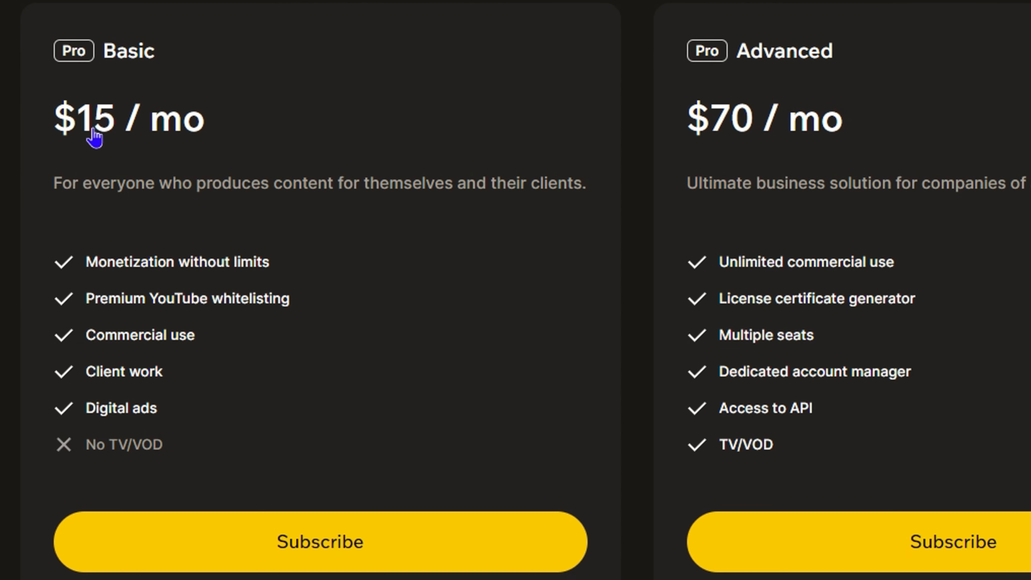
{"action": "mouse_move", "coordinate": [703, 172]}
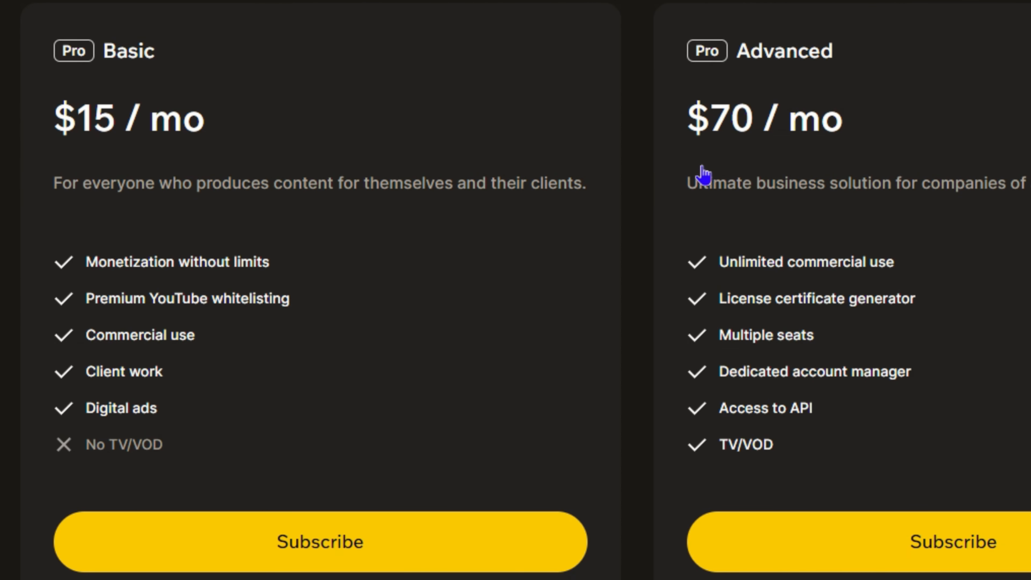
{"action": "mouse_move", "coordinate": [763, 109]}
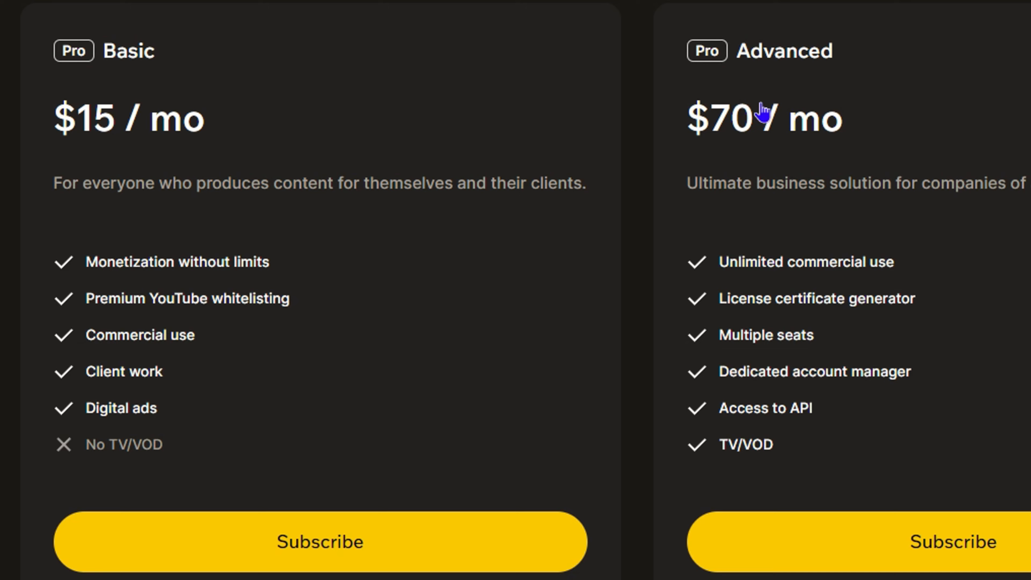
{"action": "scroll", "scroll_direction": "right", "scroll_amount": 3}
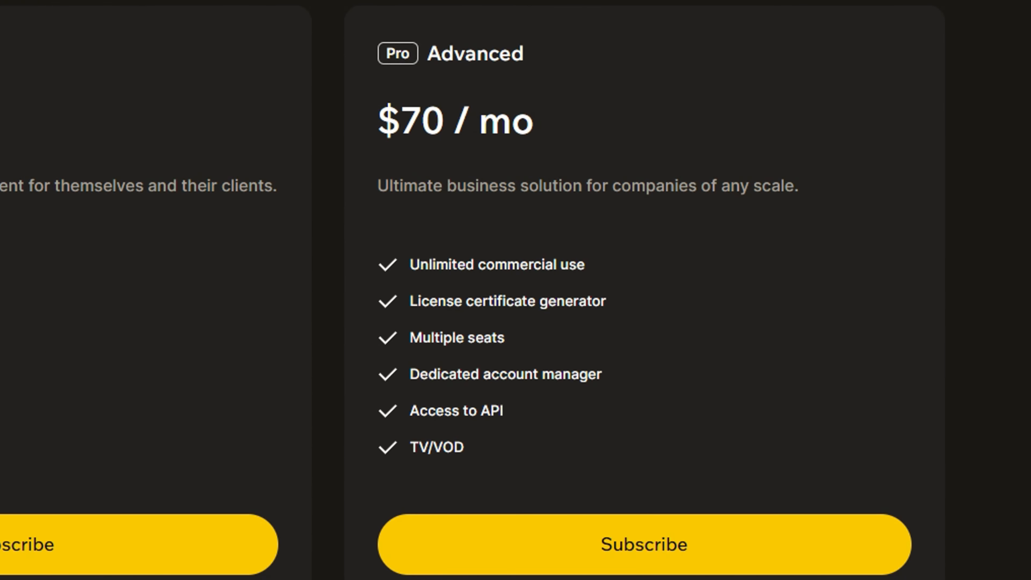
{"action": "left_click", "coordinate": [364, 125]}
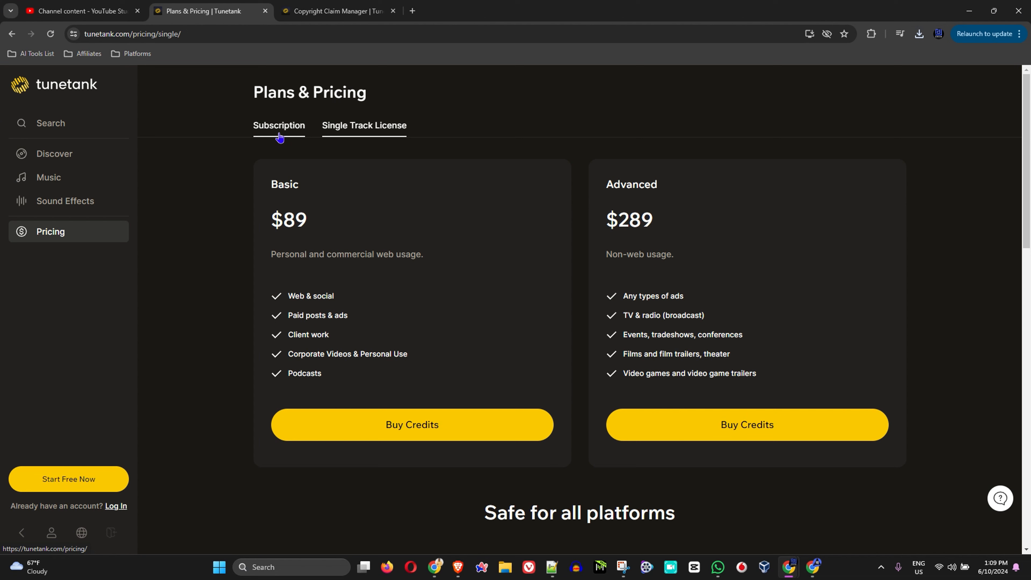
{"action": "mouse_move", "coordinate": [261, 136]}
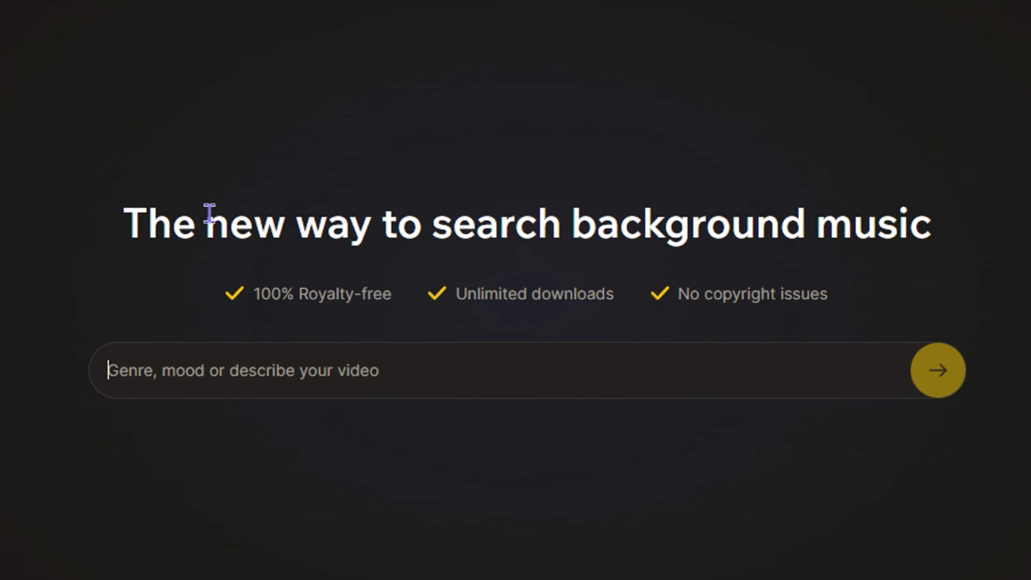
{"action": "mouse_move", "coordinate": [714, 347]}
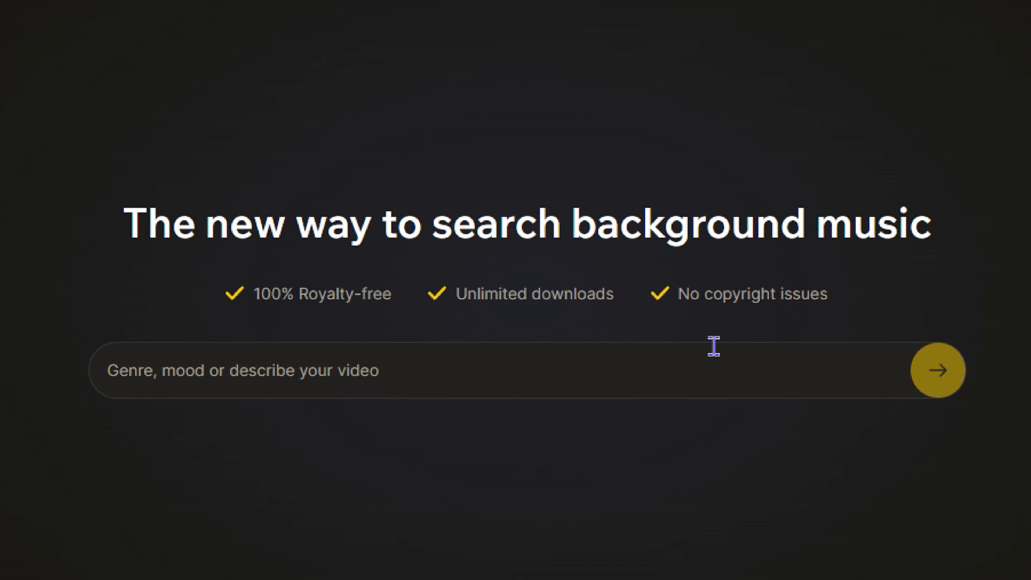
{"action": "mouse_move", "coordinate": [653, 347]}
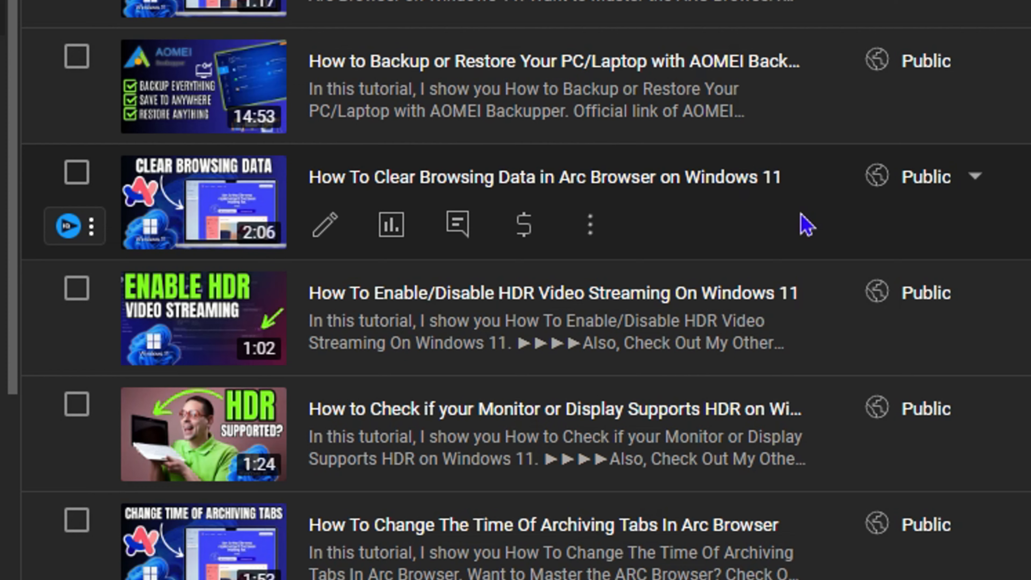
{"action": "mouse_move", "coordinate": [345, 230]}
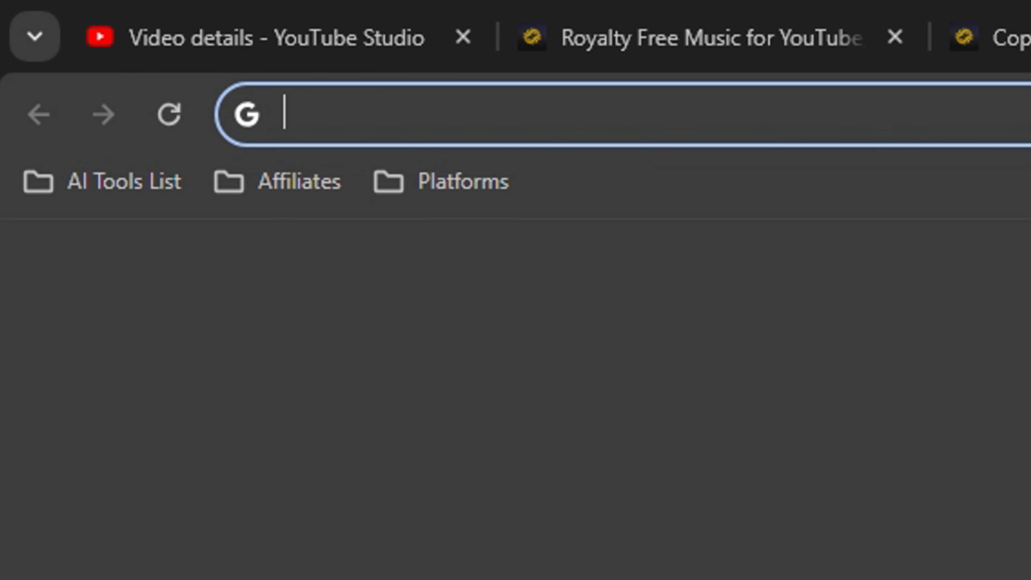
Search Google for 'tunetank copyright claim' and reach the Copyright Claim Manager result
{"action": "type", "text": "tuen"}
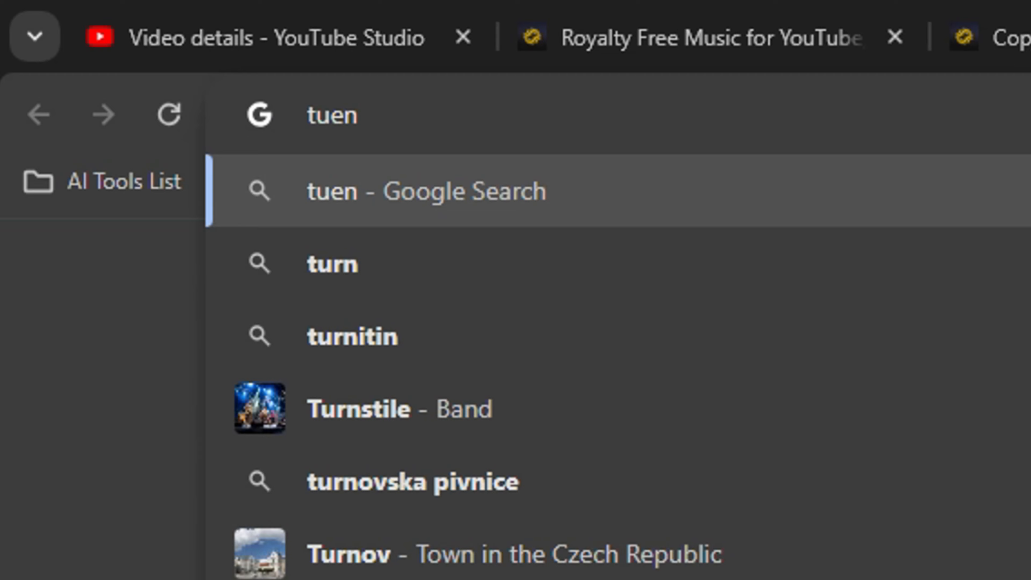
{"action": "key", "text": "Return"}
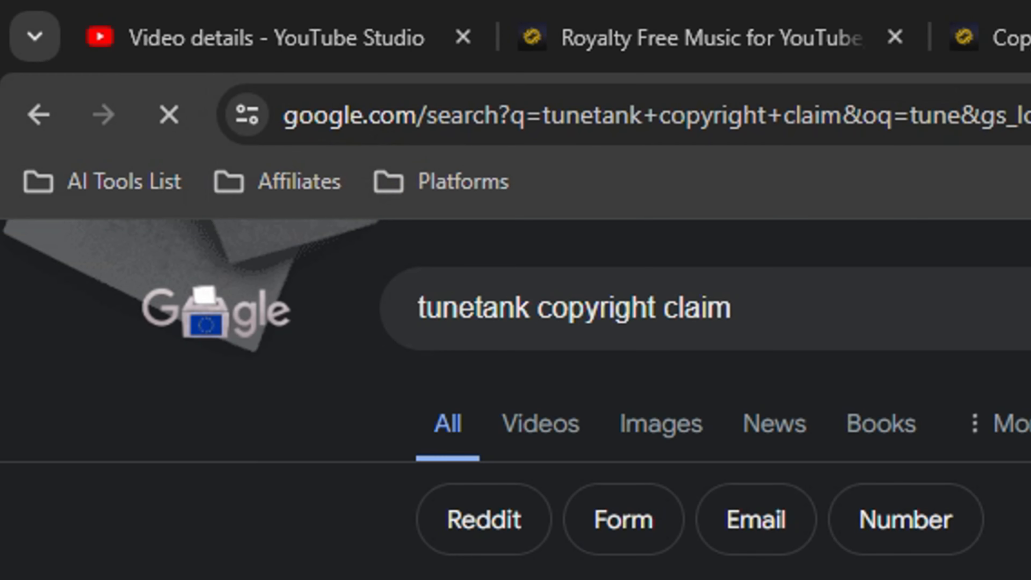
{"action": "scroll", "scroll_direction": "down", "scroll_amount": 3}
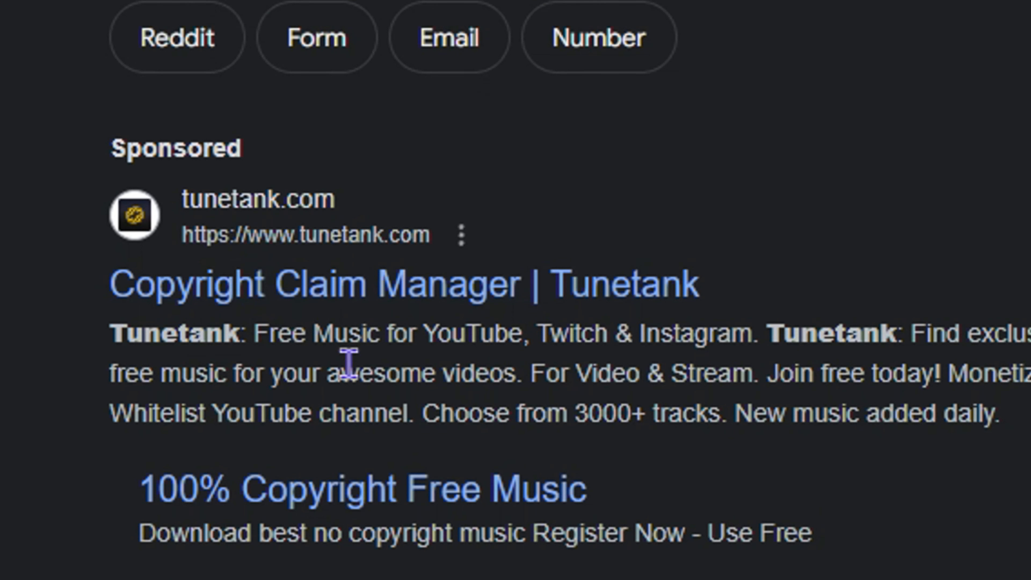
{"action": "mouse_move", "coordinate": [347, 285]}
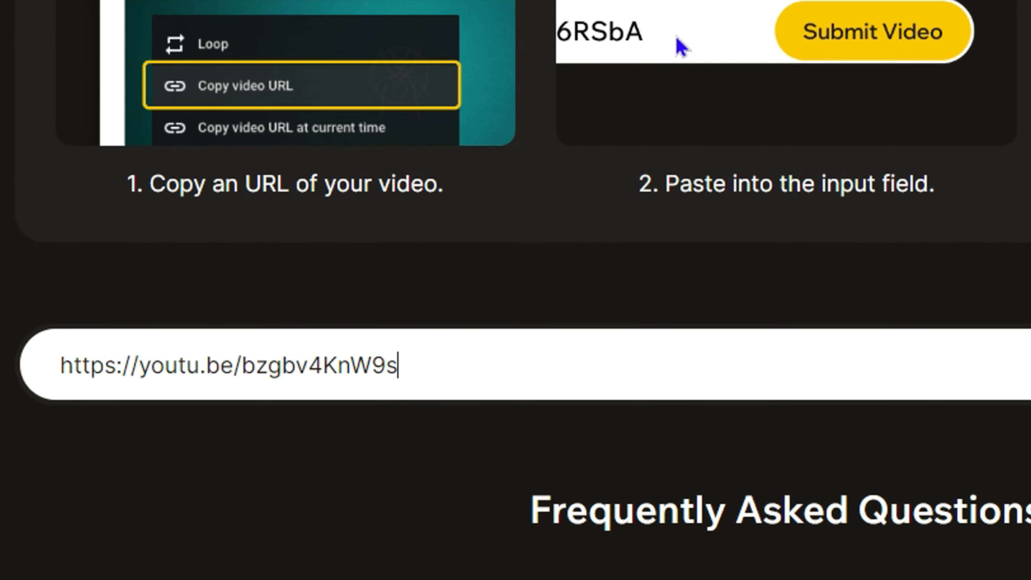
{"action": "scroll", "scroll_direction": "down", "scroll_amount": 3}
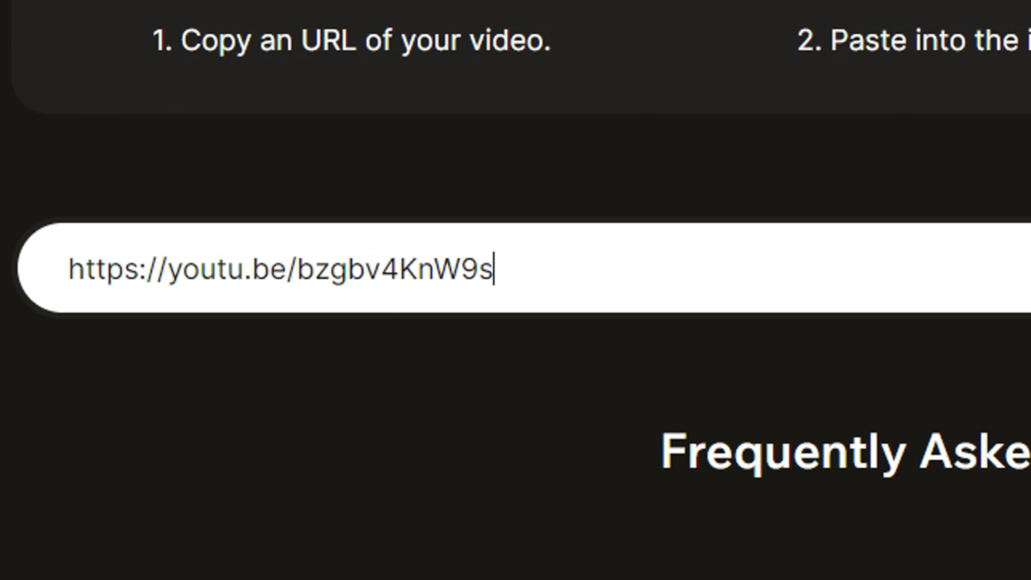
{"action": "scroll", "scroll_direction": "right", "scroll_amount": 3}
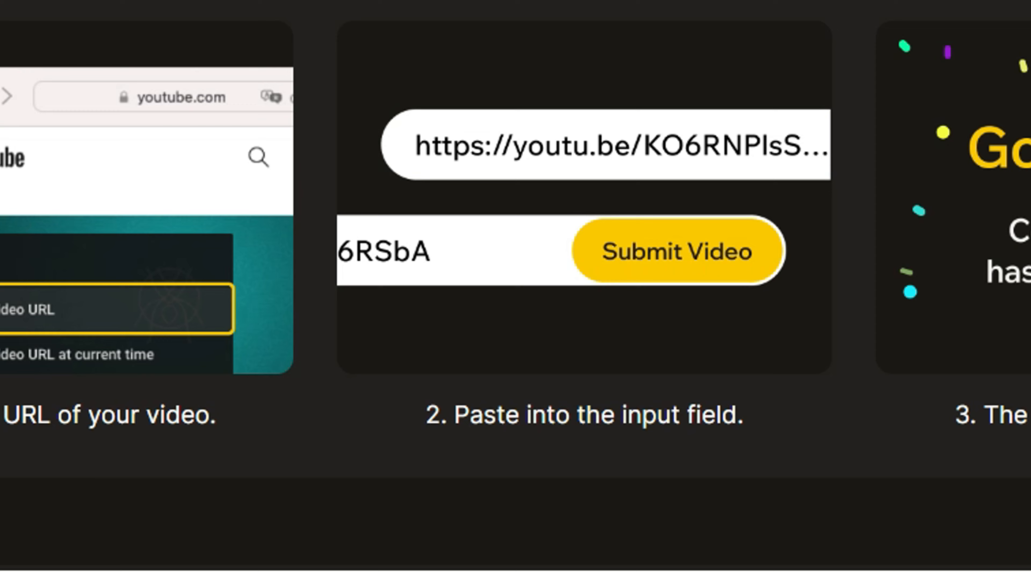
{"action": "scroll", "scroll_direction": "down", "scroll_amount": 3}
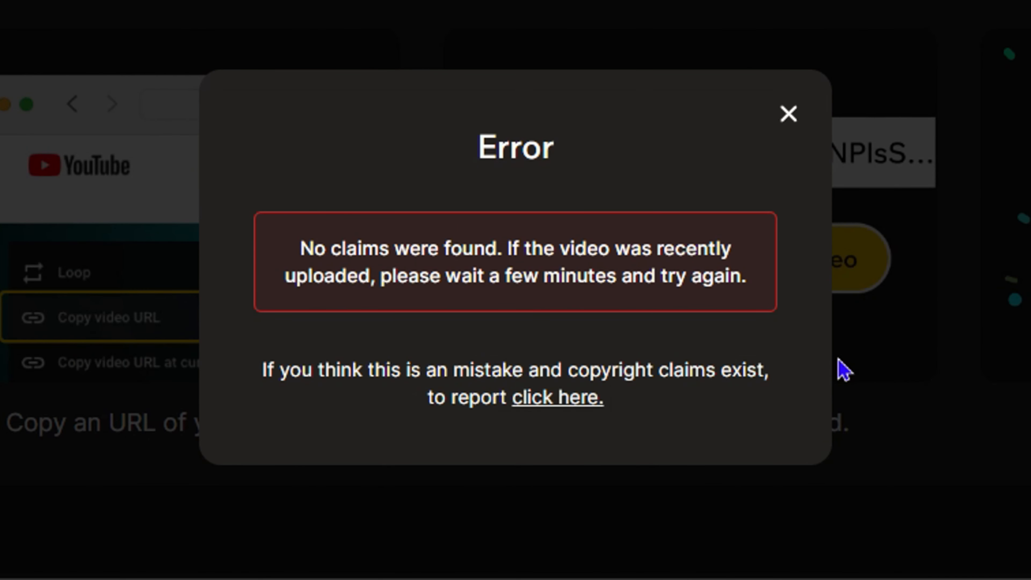
{"action": "mouse_move", "coordinate": [606, 29]}
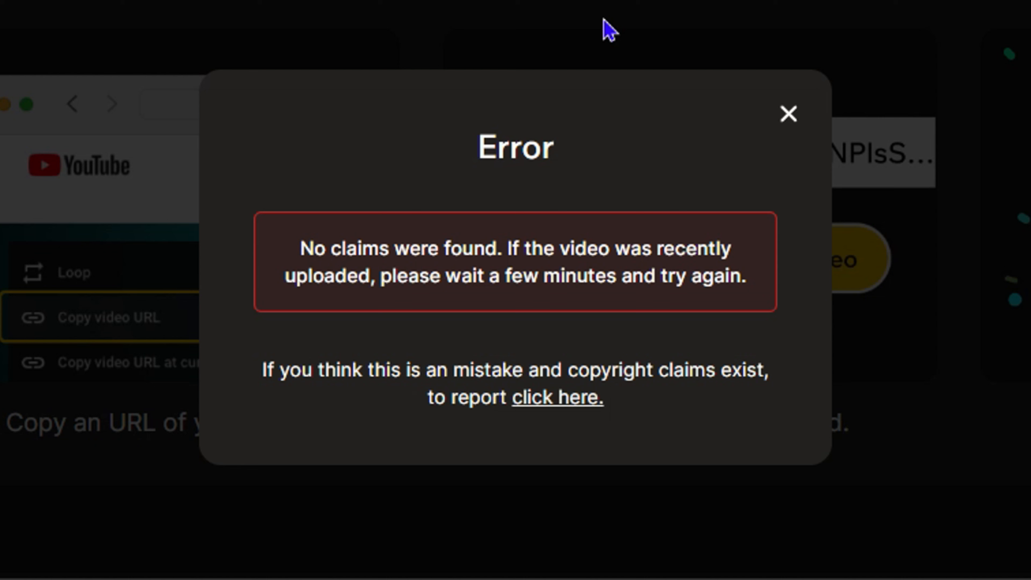
{"action": "mouse_move", "coordinate": [589, 125]}
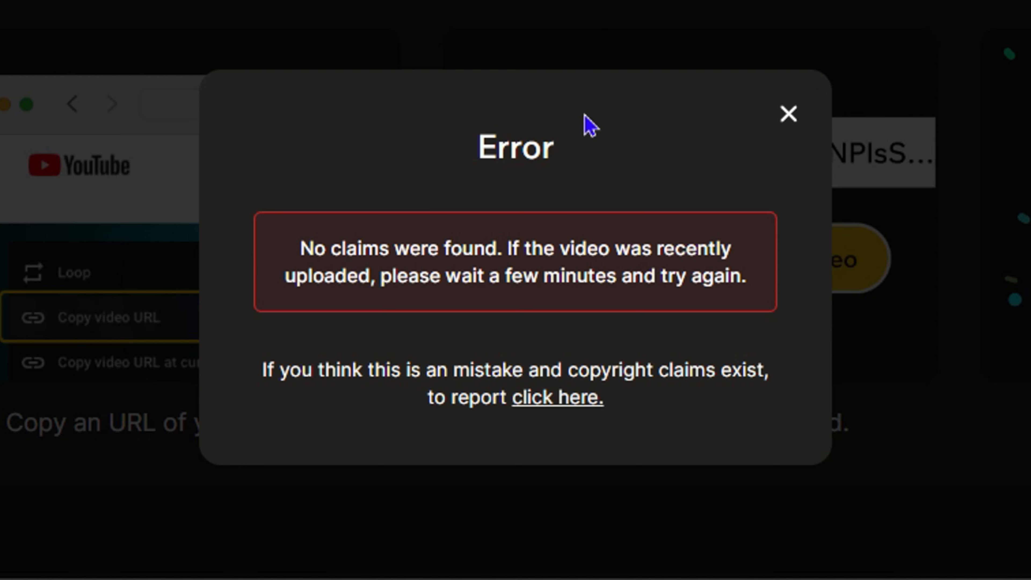
{"action": "mouse_move", "coordinate": [577, 224]}
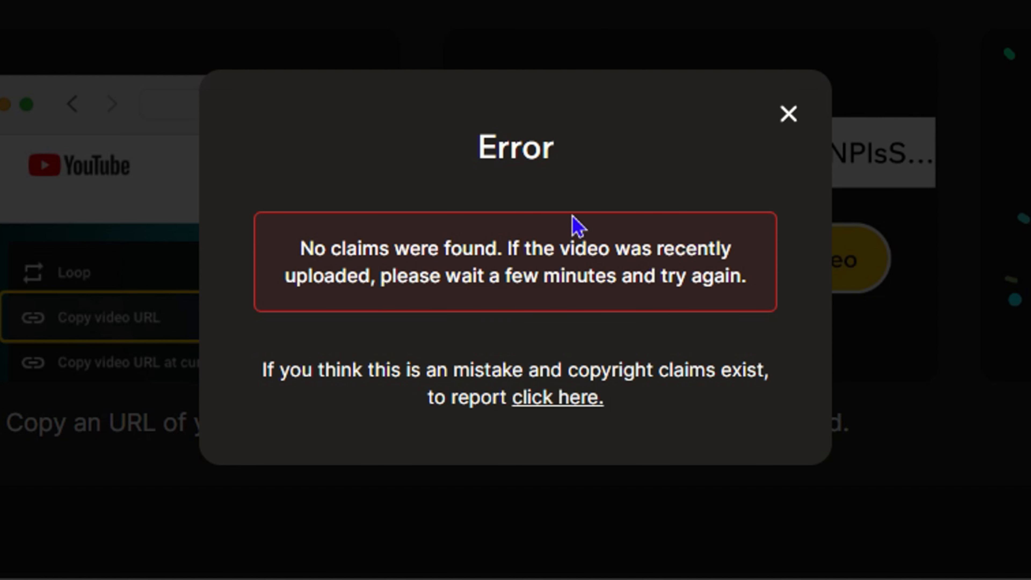
{"action": "mouse_move", "coordinate": [479, 153]}
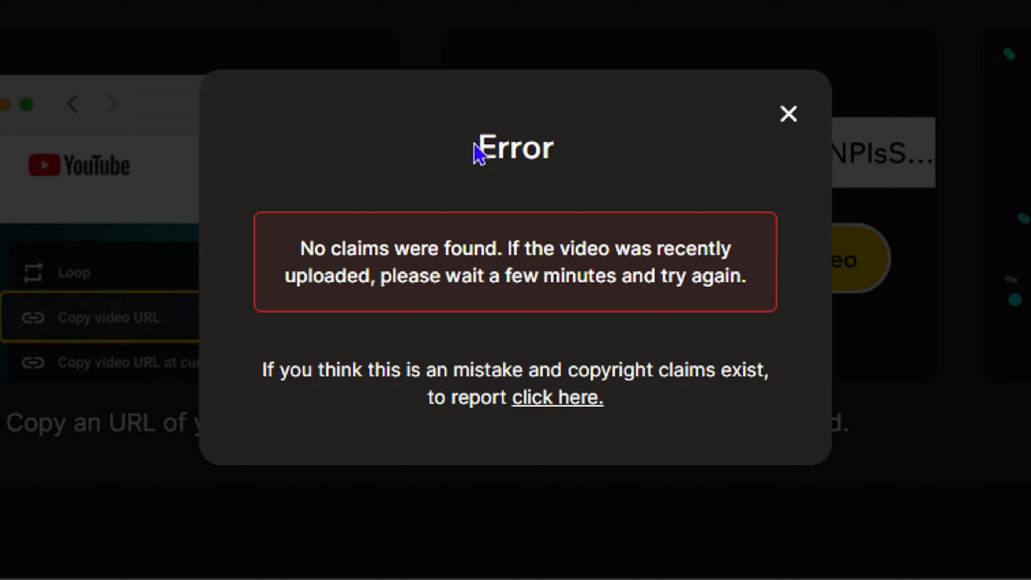
{"action": "double_click", "coordinate": [515, 146]}
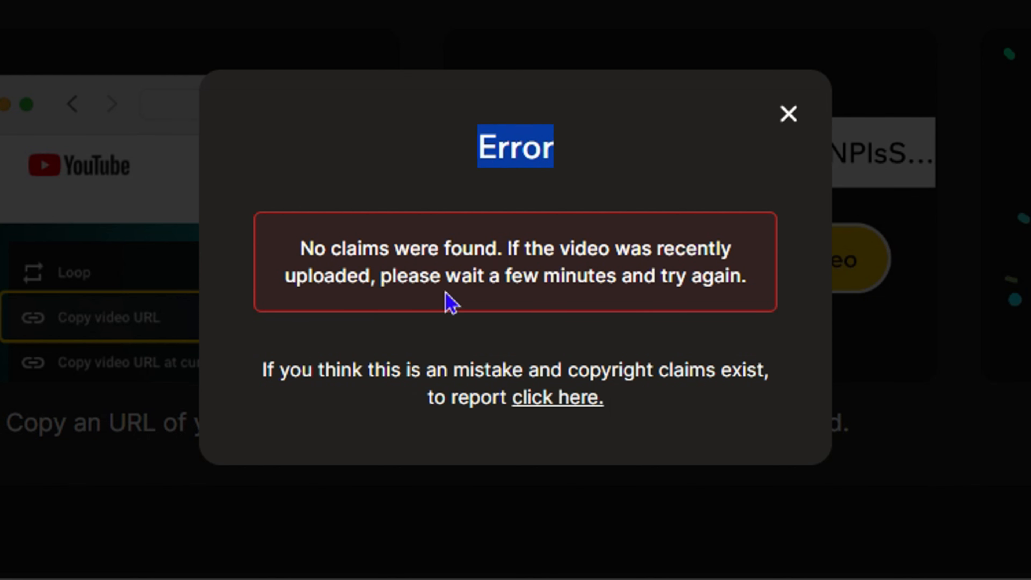
{"action": "mouse_move", "coordinate": [747, 309]}
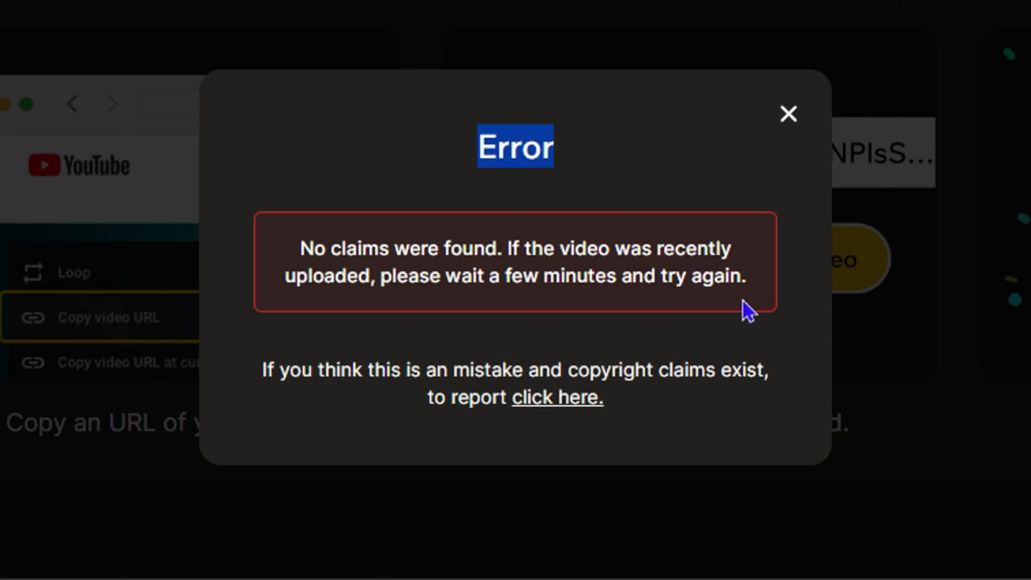
{"action": "mouse_move", "coordinate": [769, 211]}
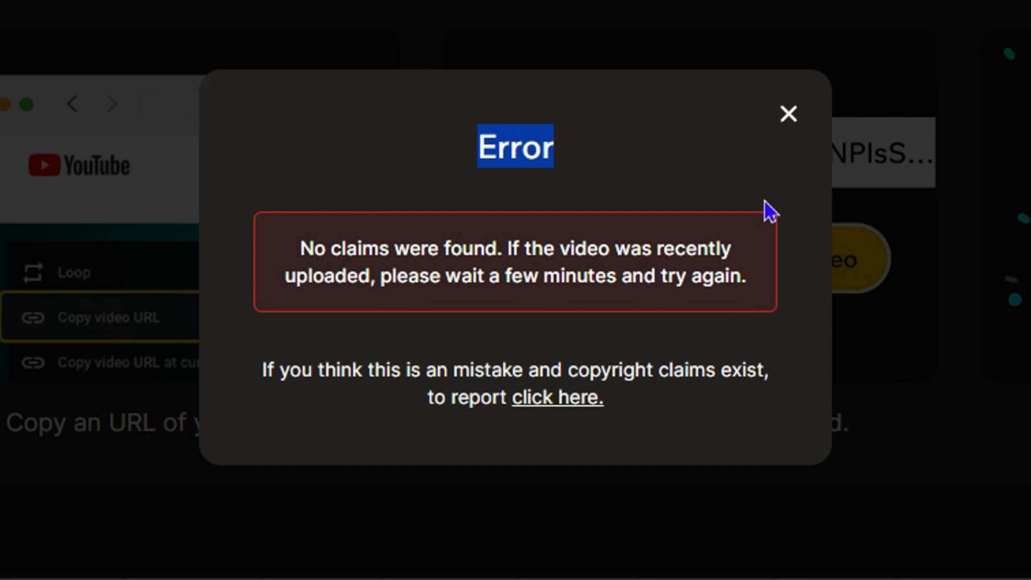
{"action": "mouse_move", "coordinate": [757, 125]}
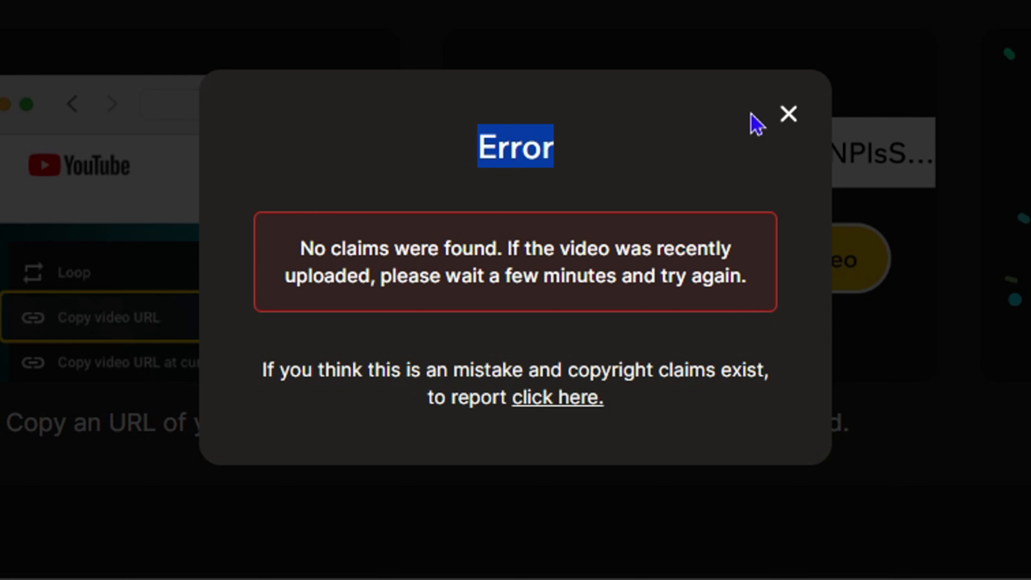
{"action": "mouse_move", "coordinate": [818, 137]}
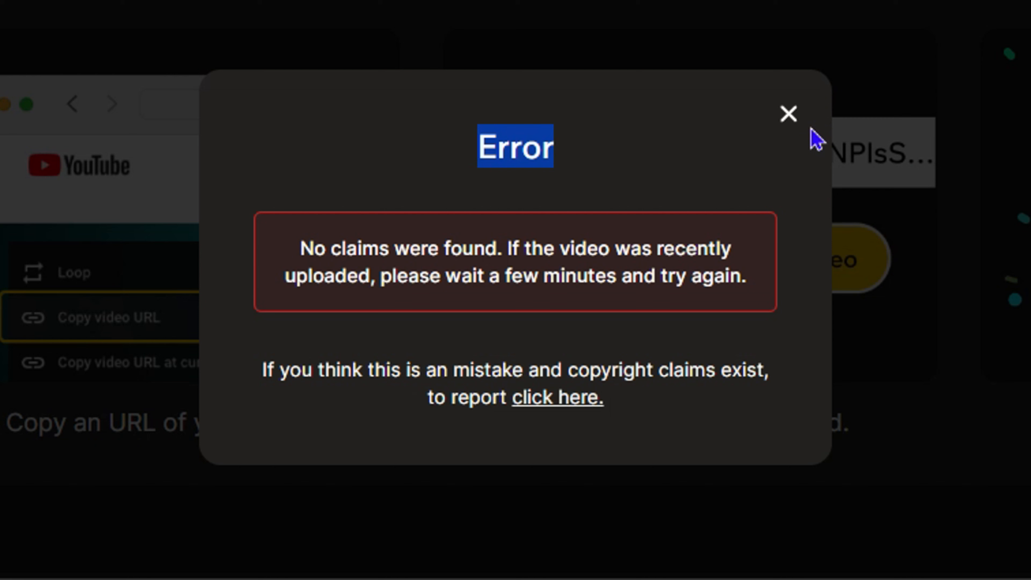
{"action": "mouse_move", "coordinate": [796, 122]}
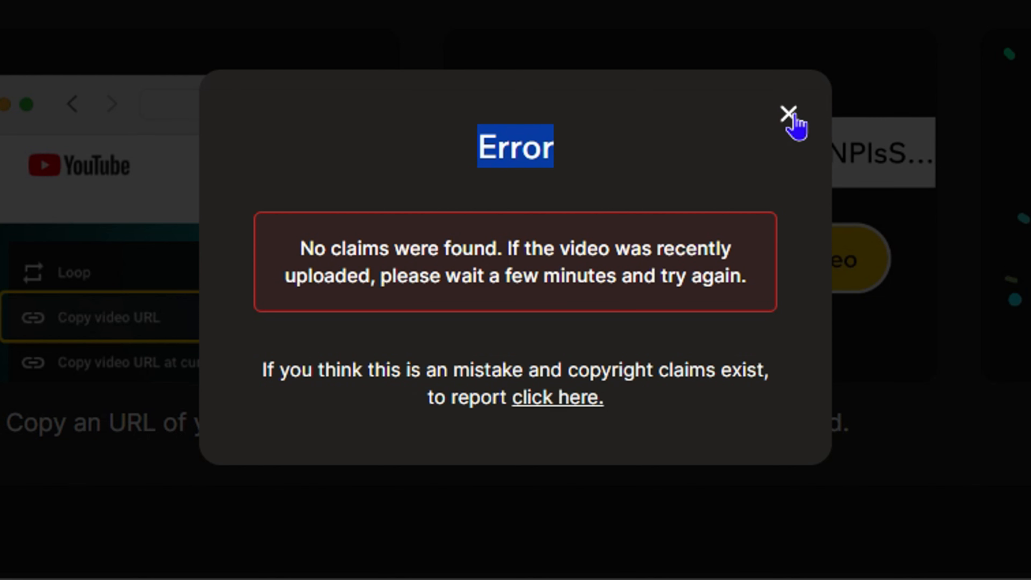
{"action": "mouse_move", "coordinate": [789, 142]}
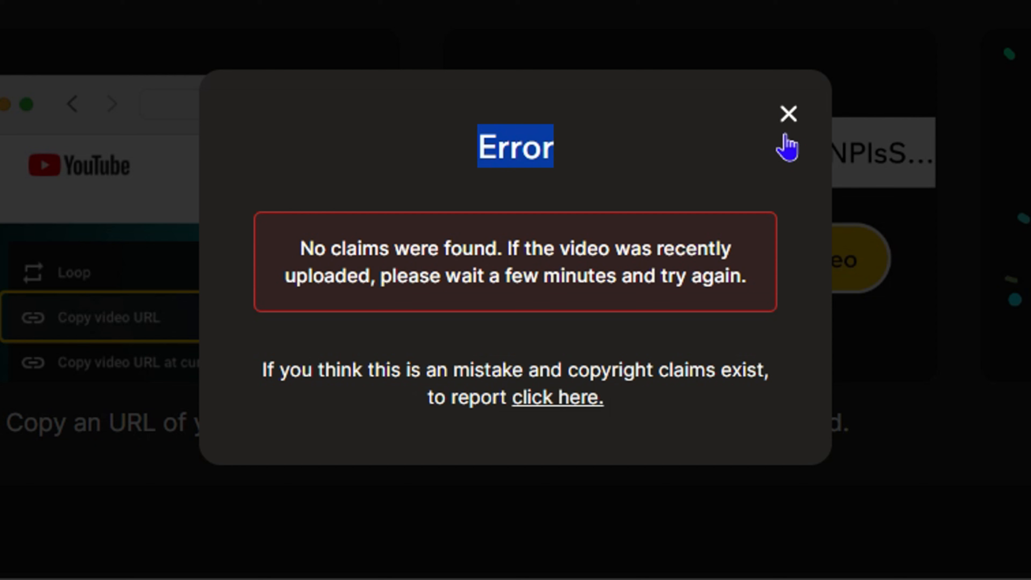
{"action": "mouse_move", "coordinate": [783, 138]}
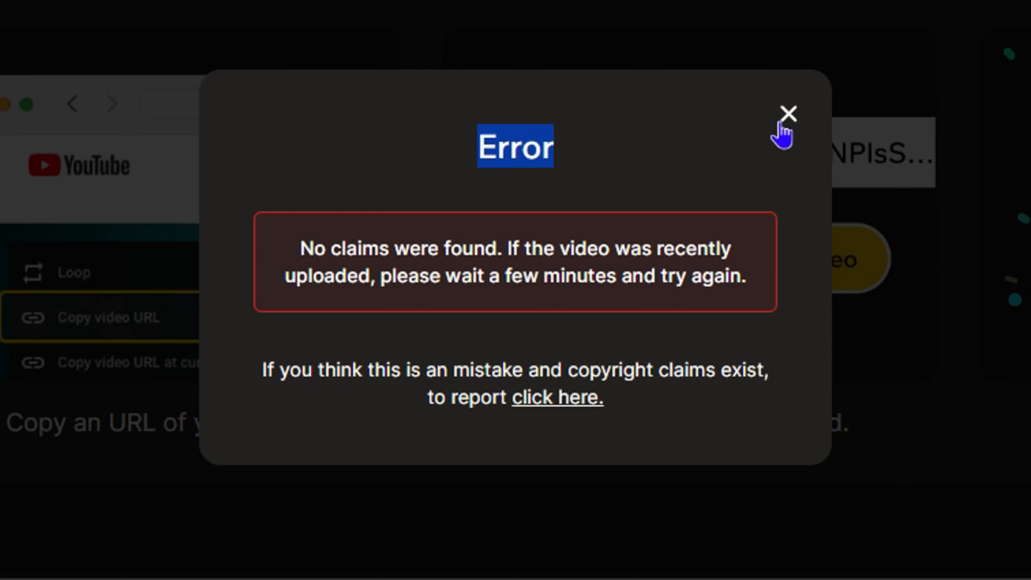
{"action": "mouse_move", "coordinate": [782, 135]}
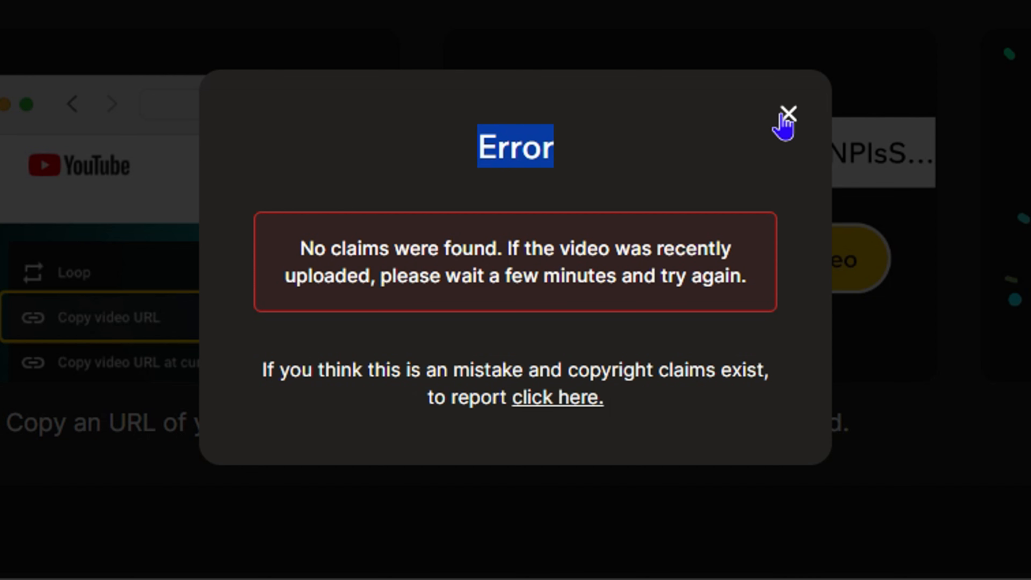
{"action": "mouse_move", "coordinate": [794, 136]}
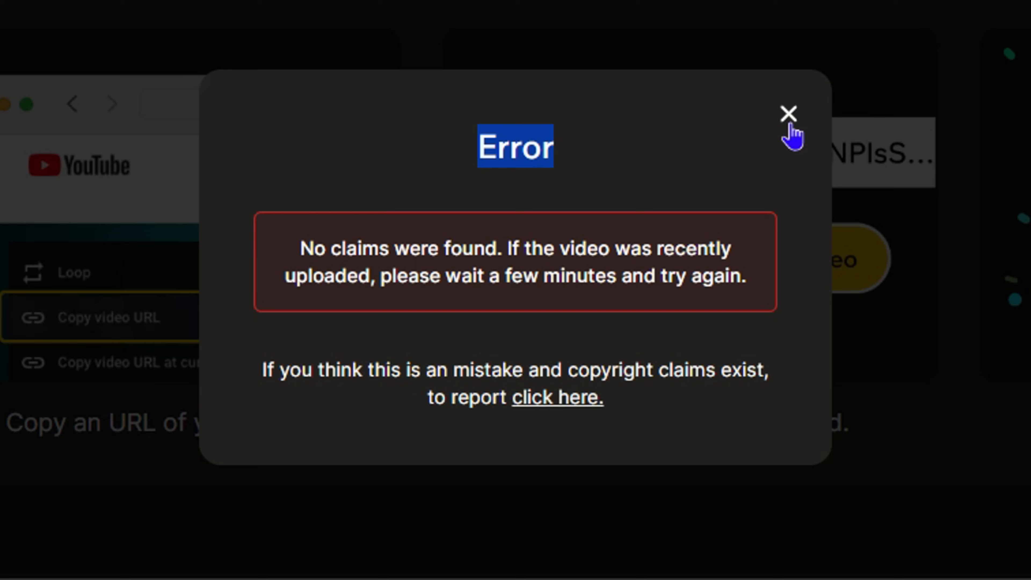
{"action": "mouse_move", "coordinate": [789, 118]}
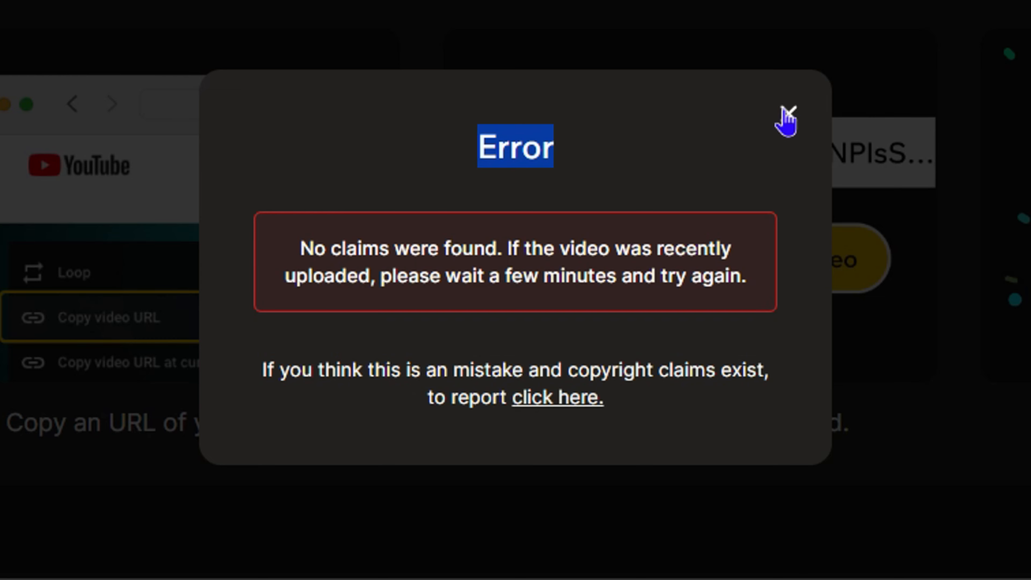
{"action": "mouse_move", "coordinate": [780, 177]}
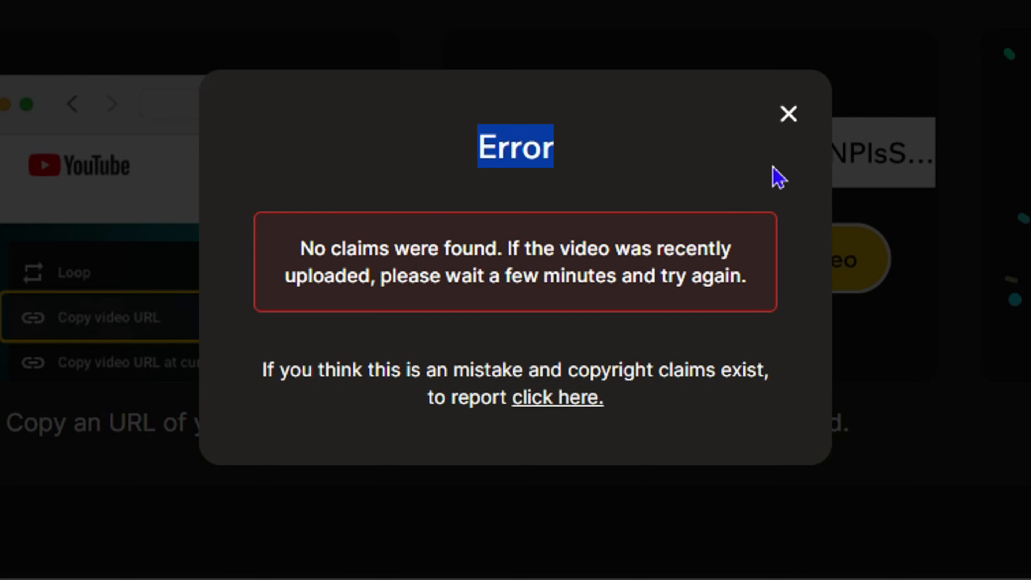